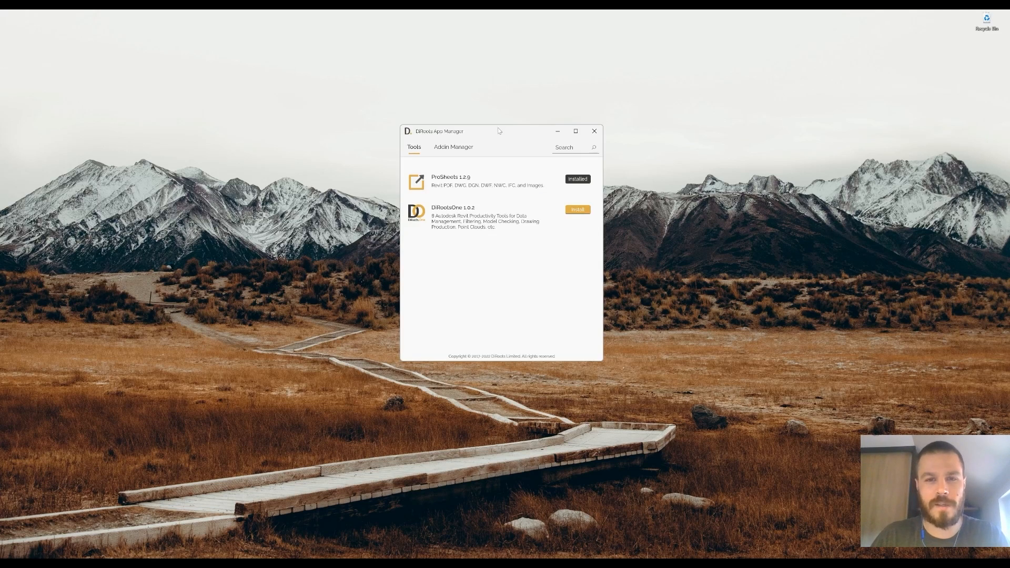
Move the window up and show the Addin Manager list of installed Revit add-ins
drag(498, 131, 471, 94)
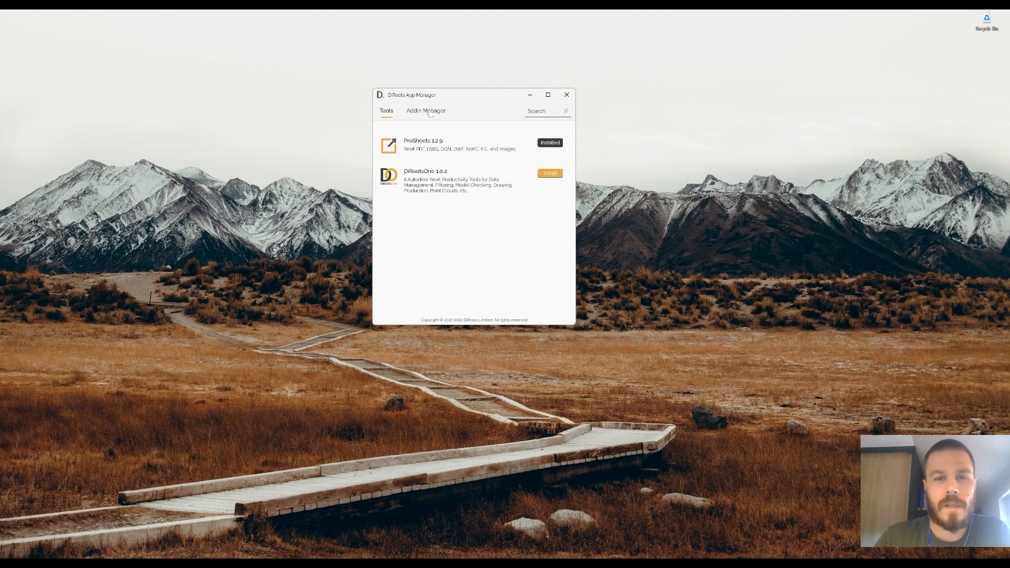
mouse_move(409, 159)
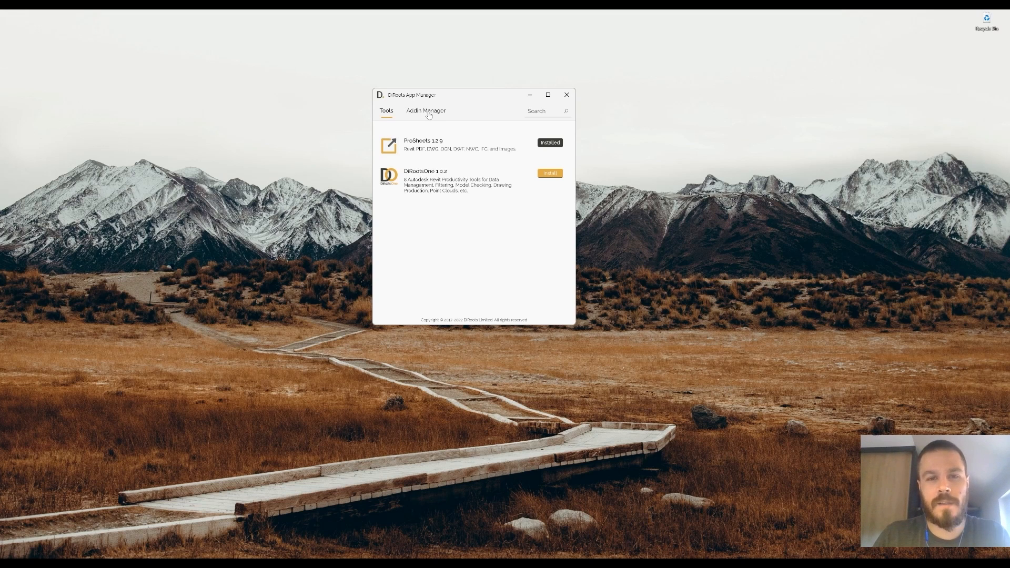
click(425, 111)
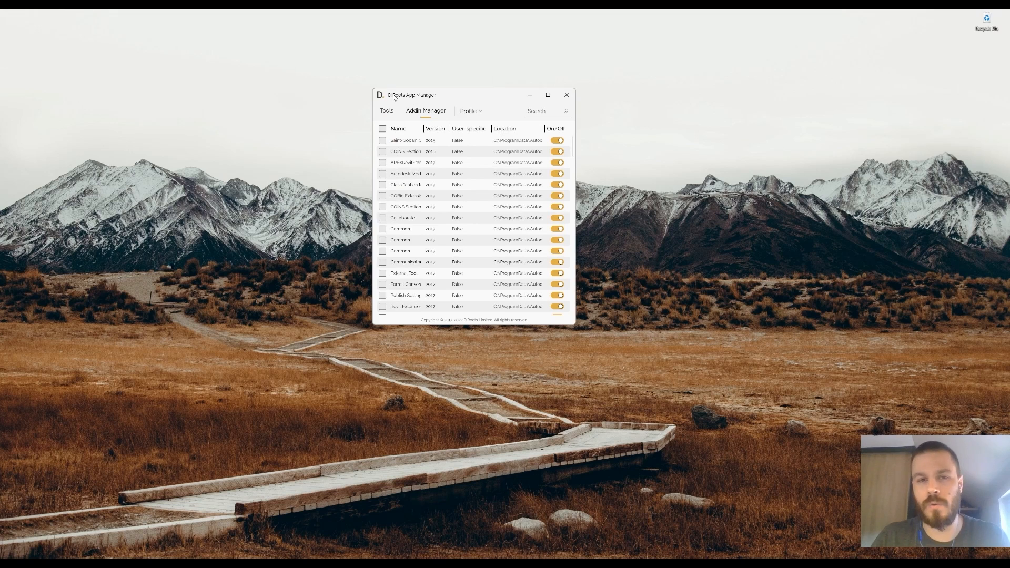
Return to the Tools catalogue and start installing DiRootsOne 1.0.2
click(386, 110)
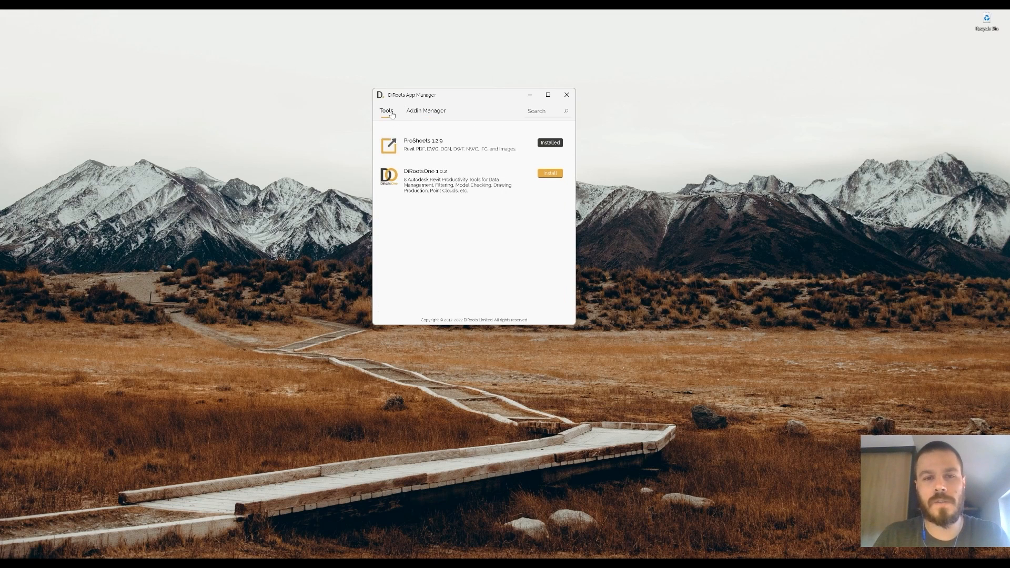
mouse_move(423, 127)
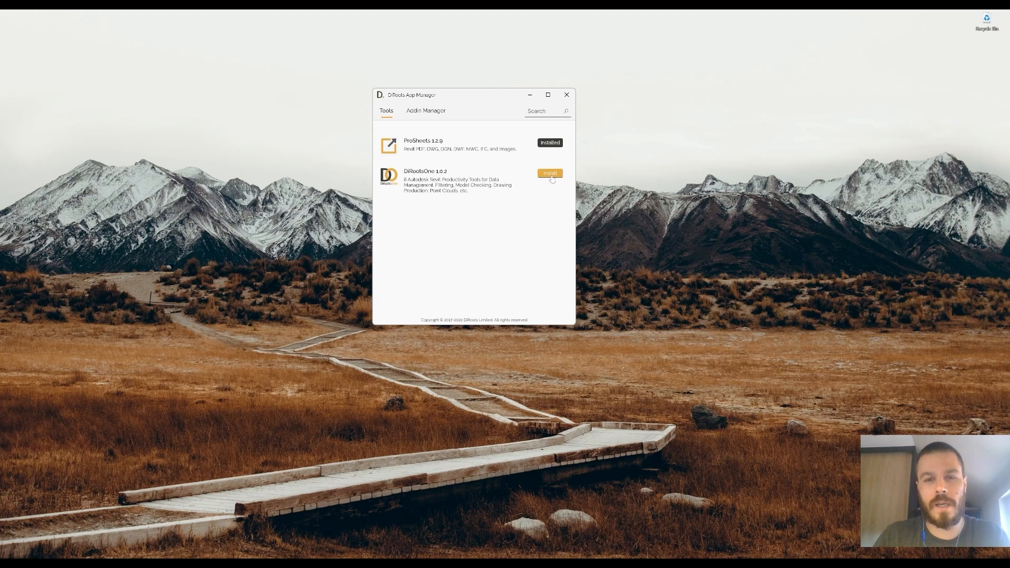
click(549, 172)
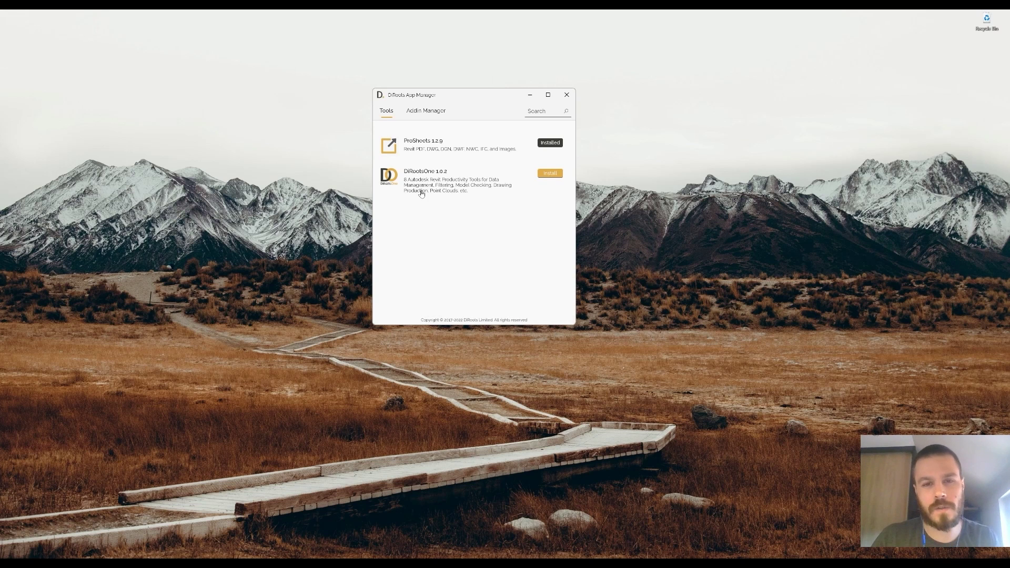
Accept the terms and install DiRoots.One 1.0.2 for Revit 2019–2022
click(549, 173)
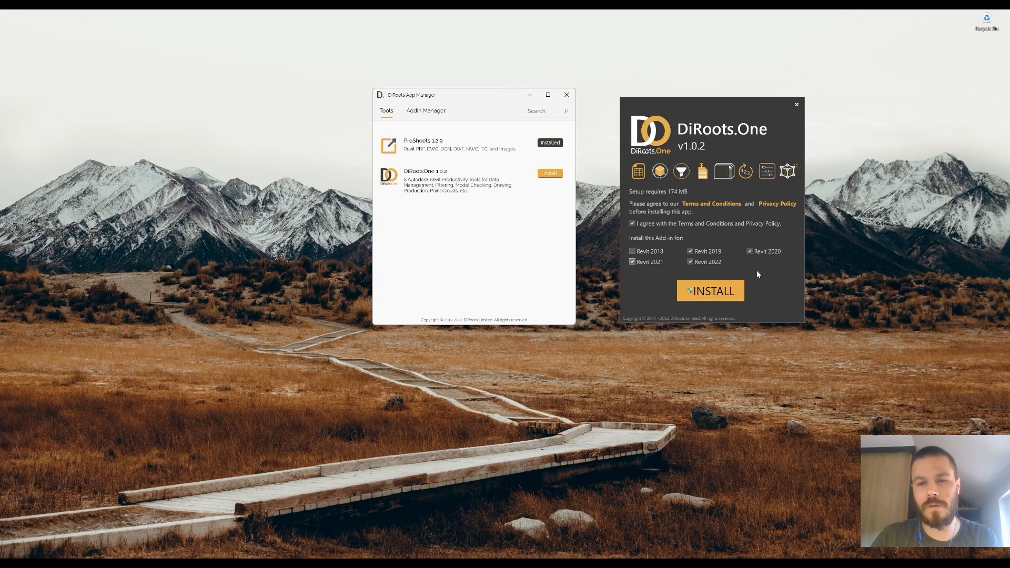
click(710, 290)
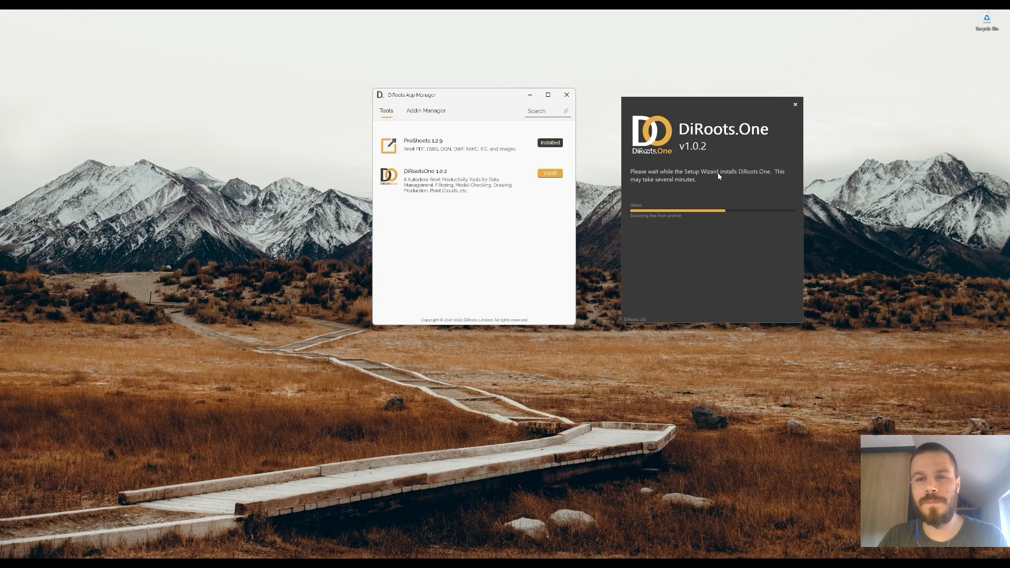
mouse_move(727, 219)
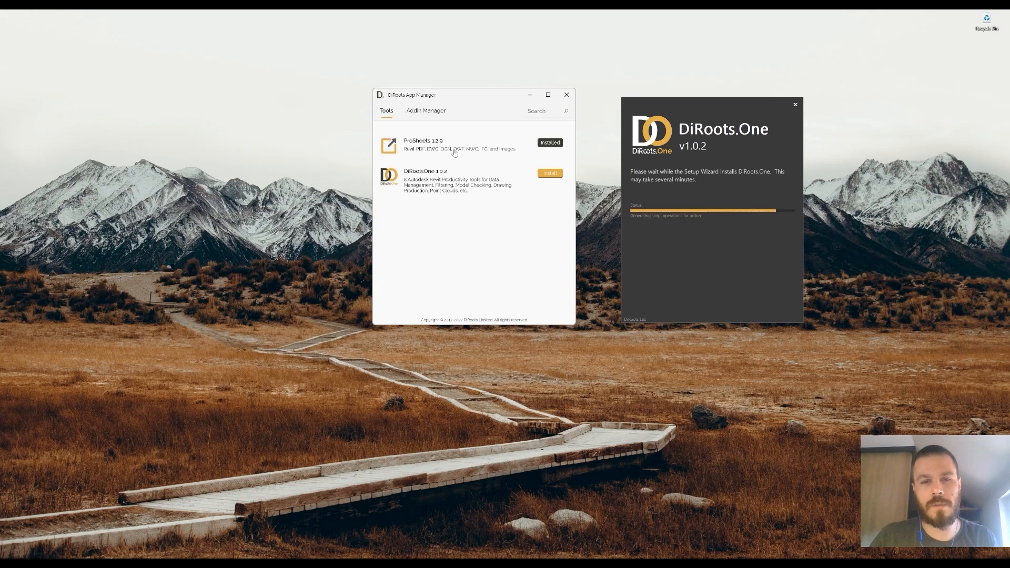
Review the ProSheets 1.2.9 overview and its changelog from 1.2.9 back to 1.2.6
click(433, 144)
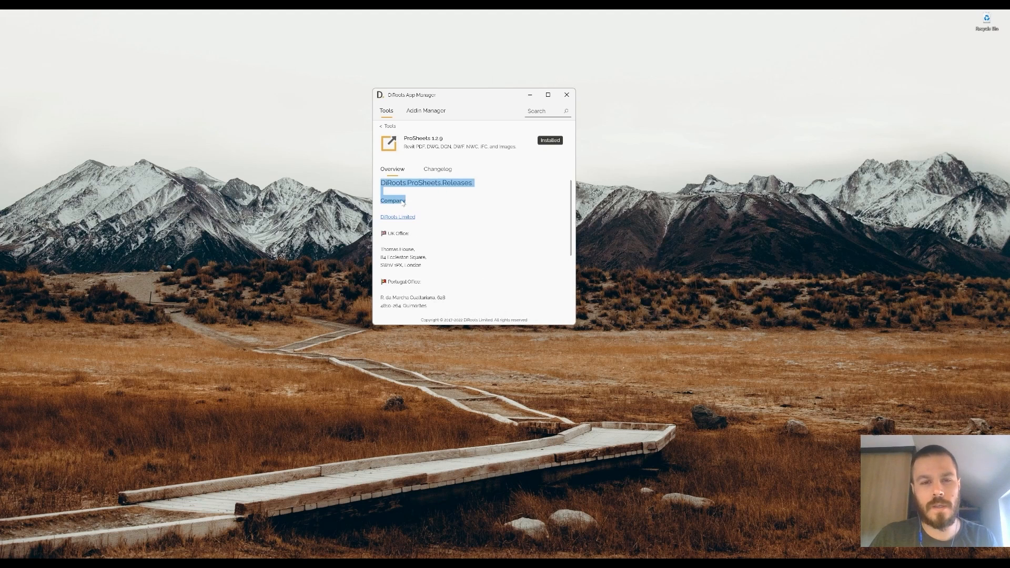
click(445, 206)
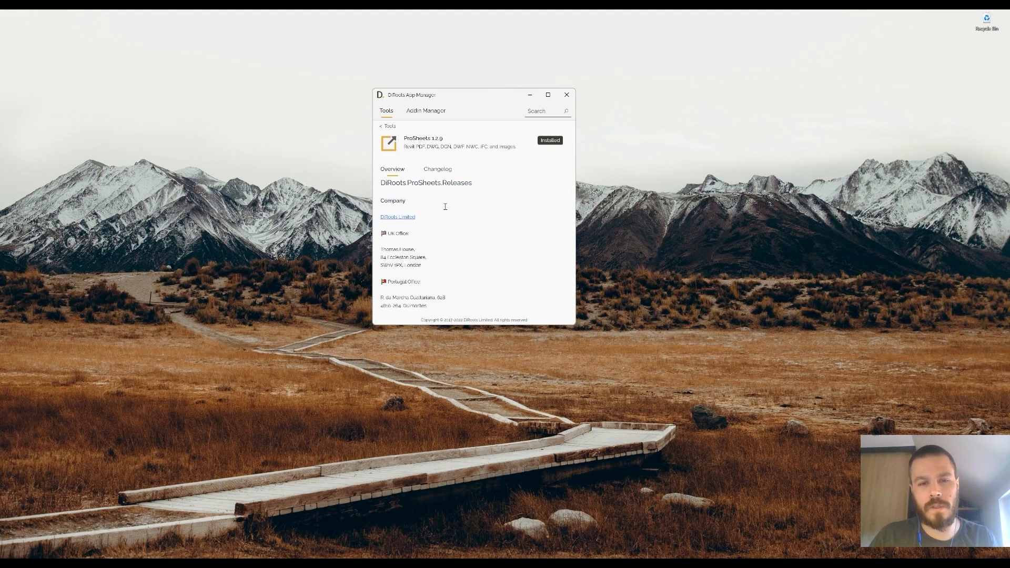
mouse_move(443, 208)
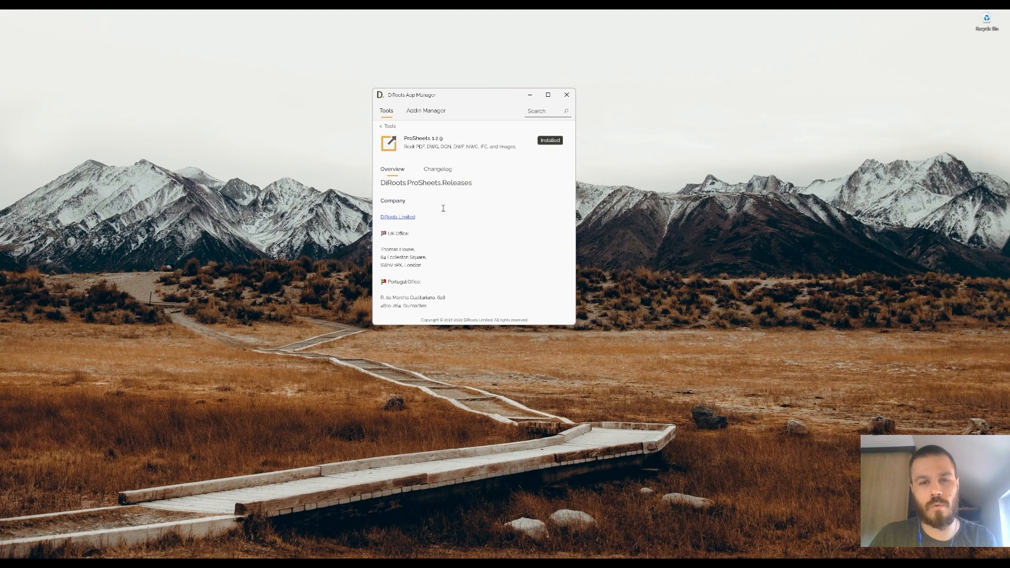
click(438, 168)
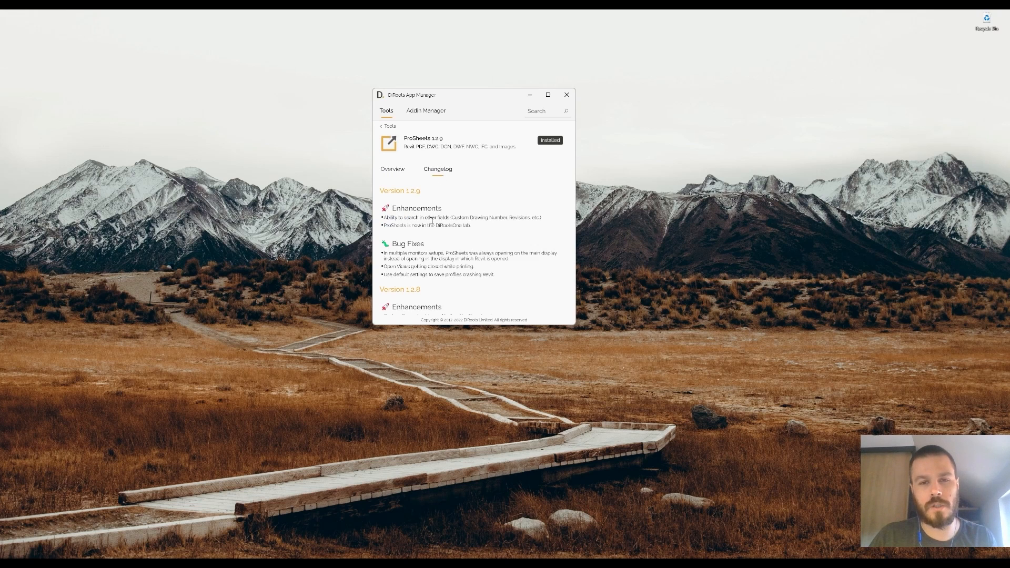
double_click(417, 208)
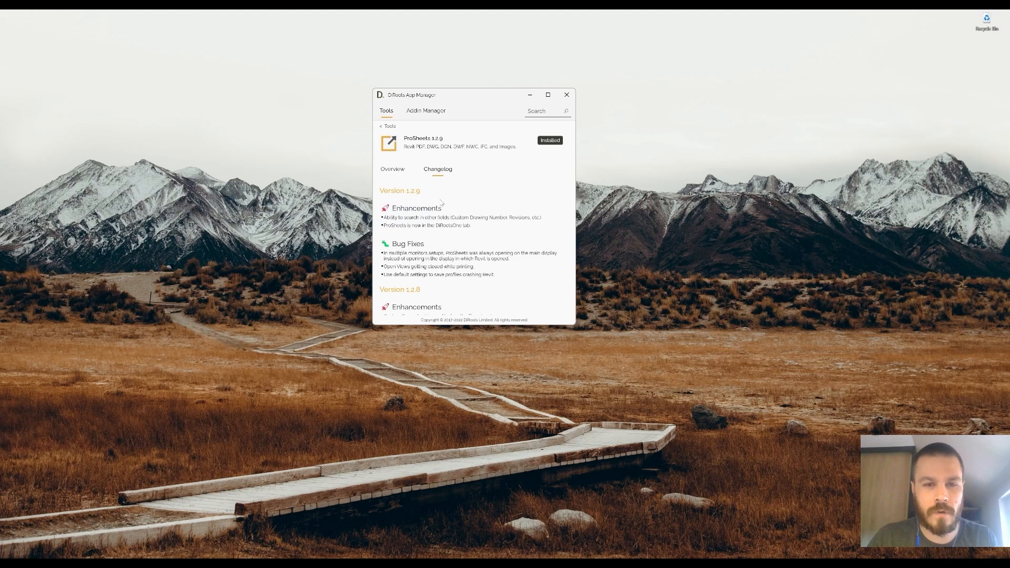
scroll(down, 3)
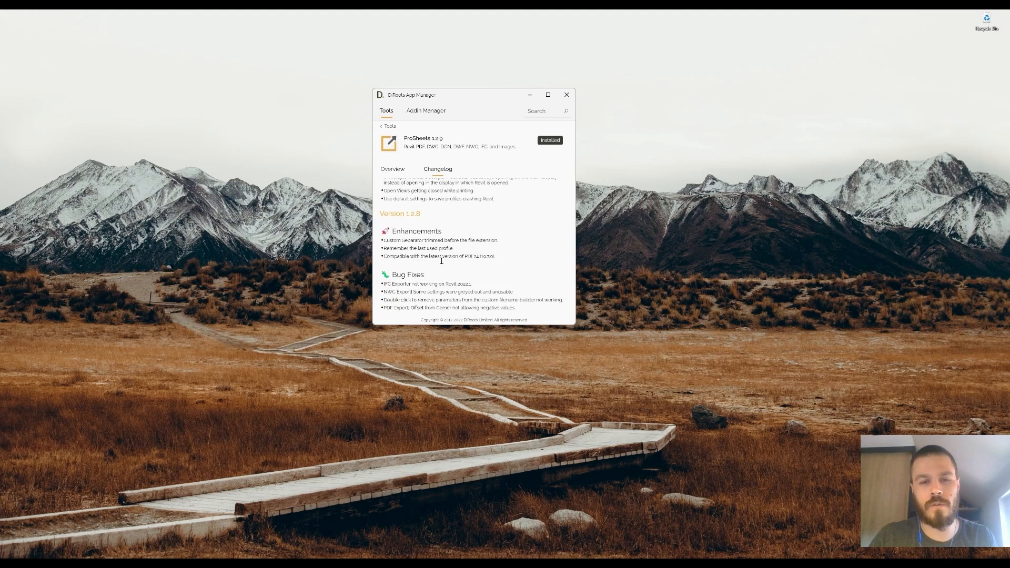
scroll(down, 3)
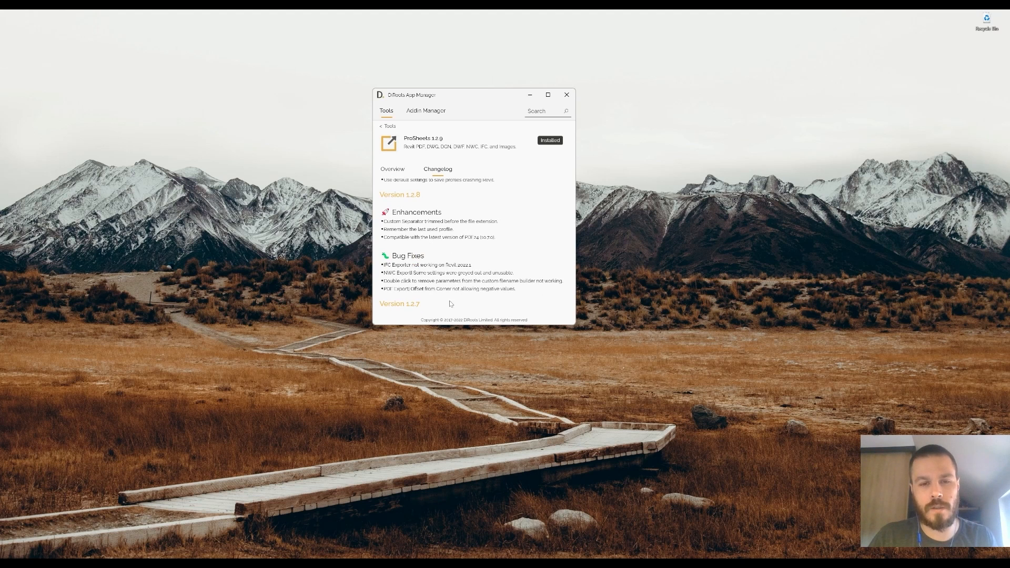
scroll(down, 3)
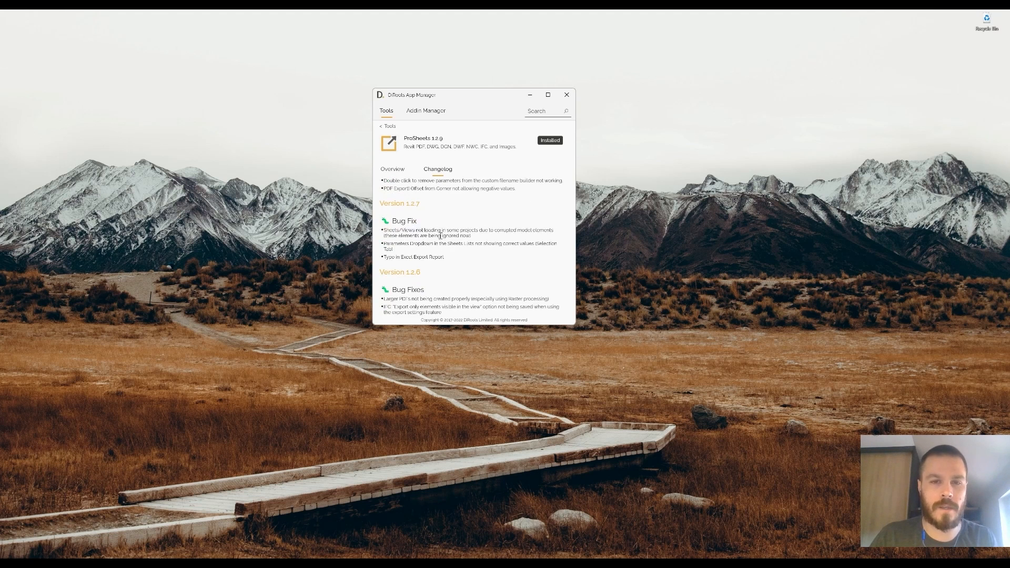
Review DiRootsOne 1.0.2's bundled tools overview and its changelog for 1.0.2 and 1.0.1
click(392, 168)
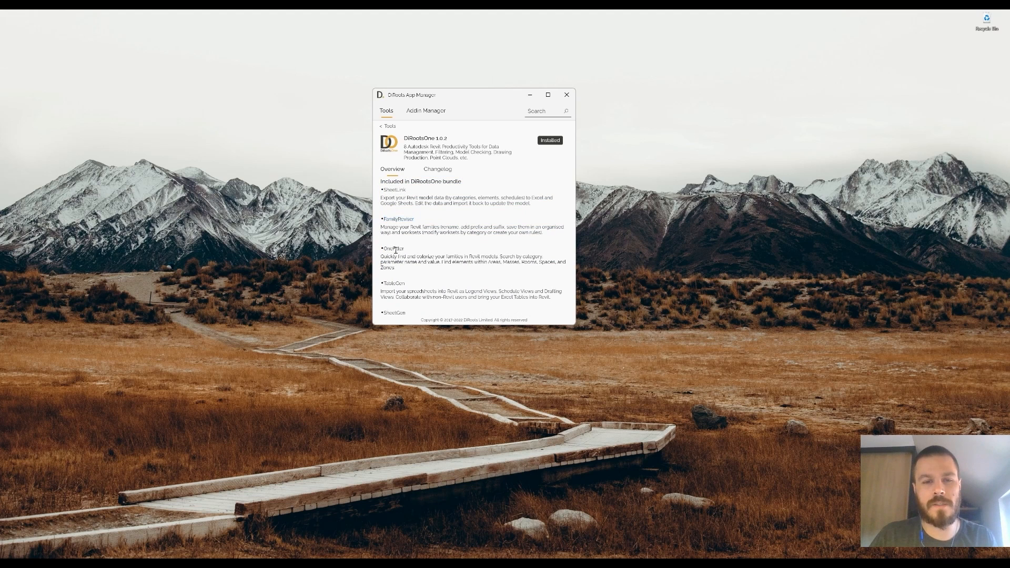
scroll(down, 3)
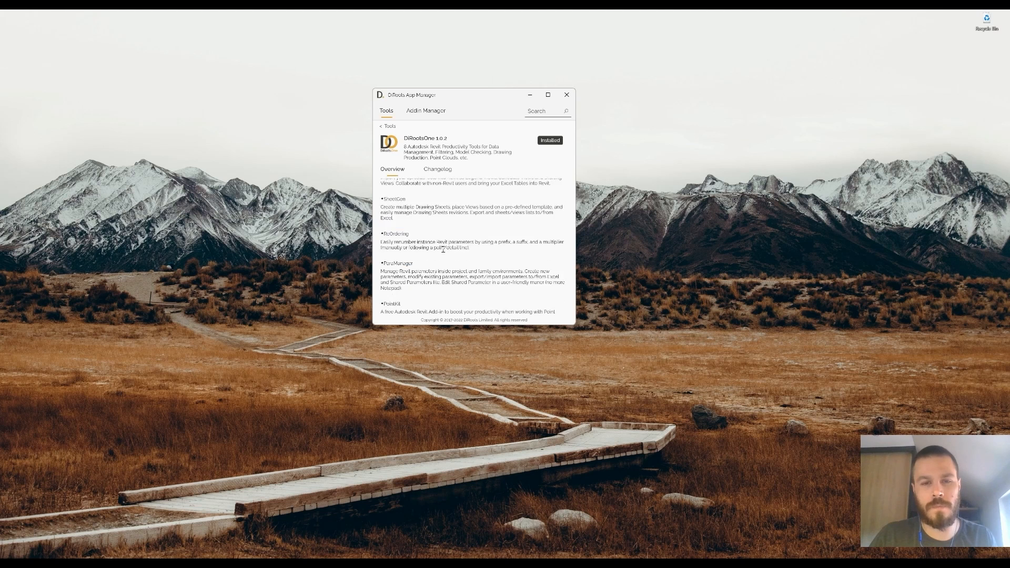
click(438, 168)
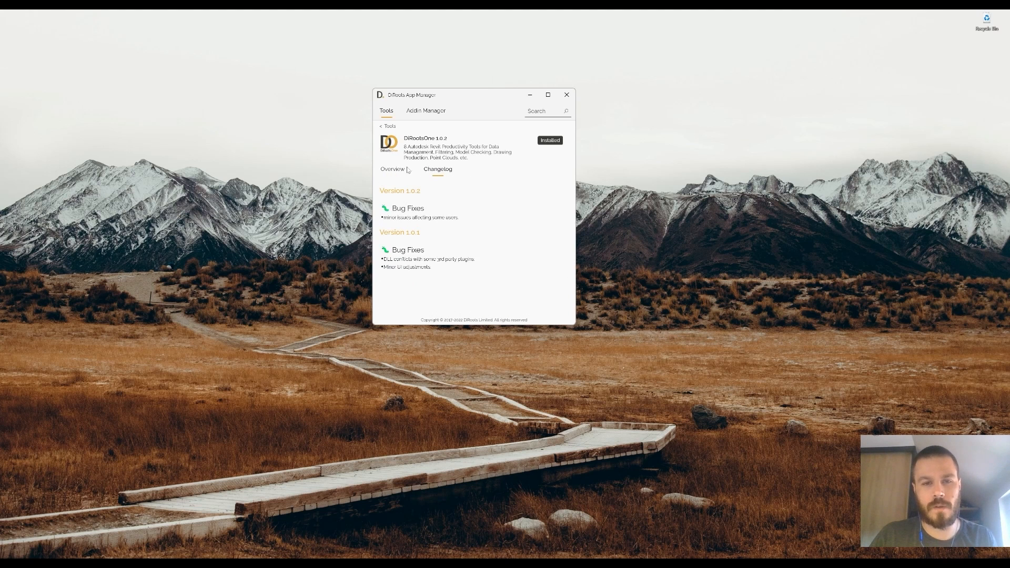
click(392, 169)
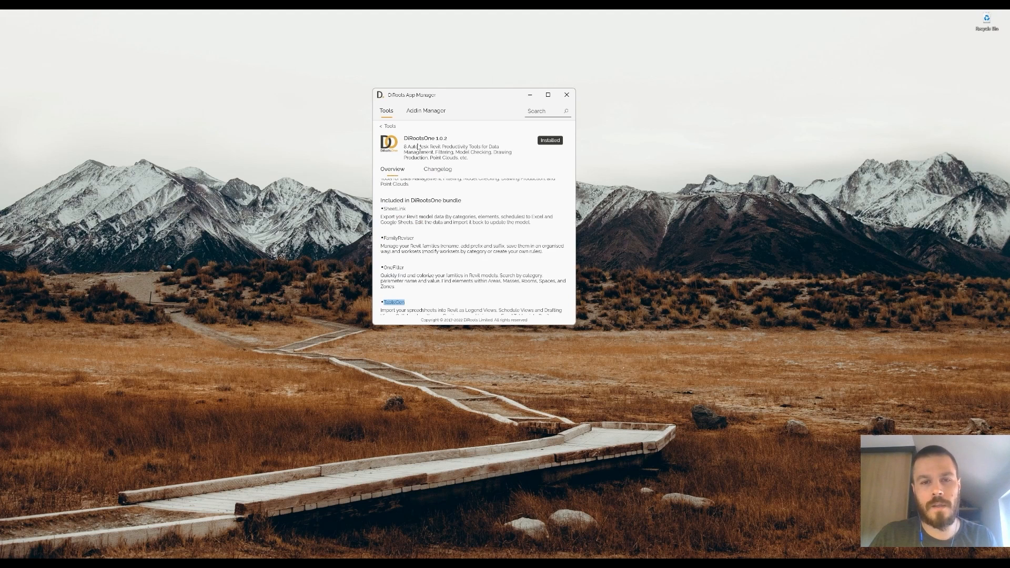
mouse_move(543, 111)
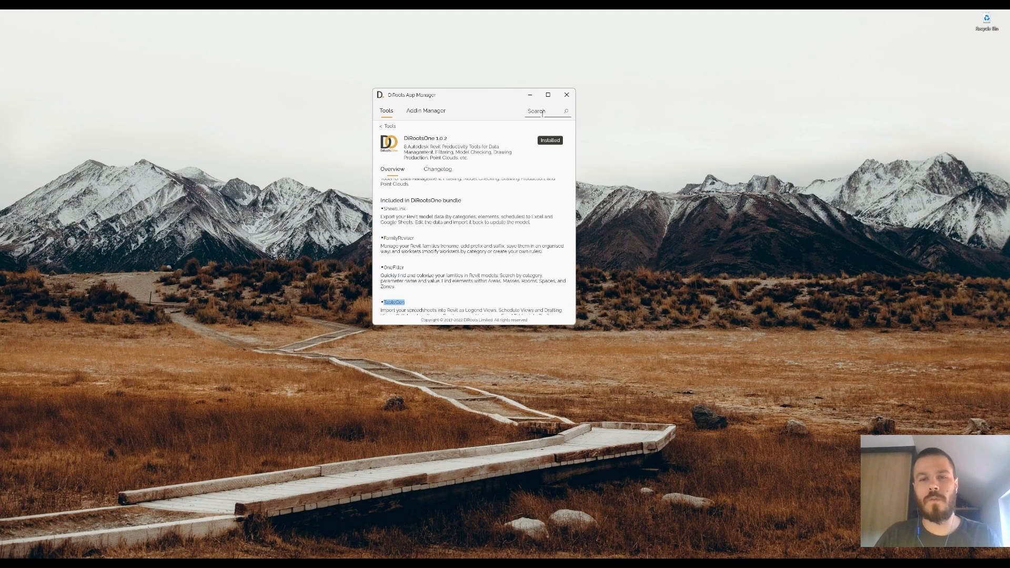
Return to the Tools catalogue listing ProSheets and DiRootsOne as installed
click(387, 126)
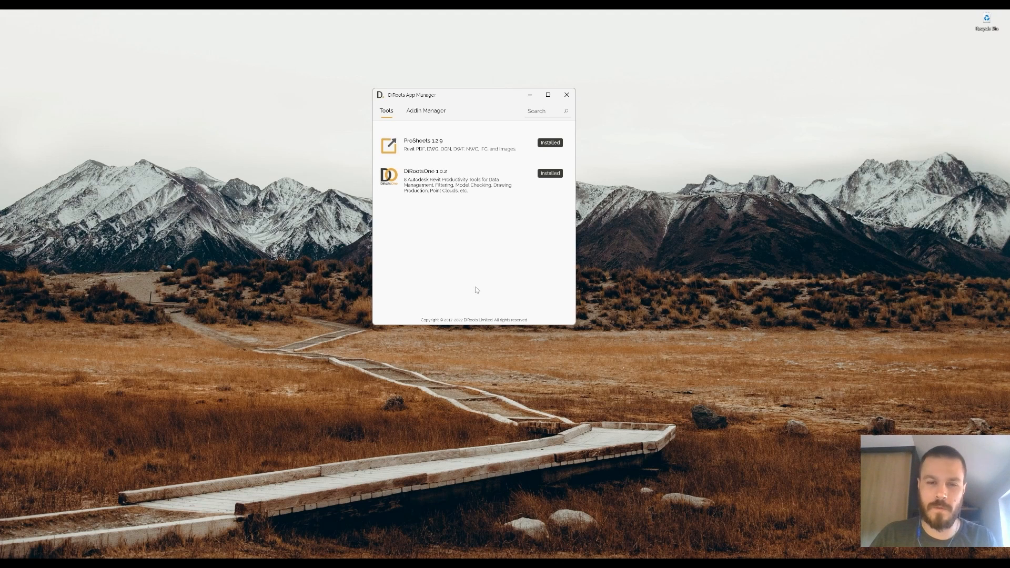
mouse_move(486, 206)
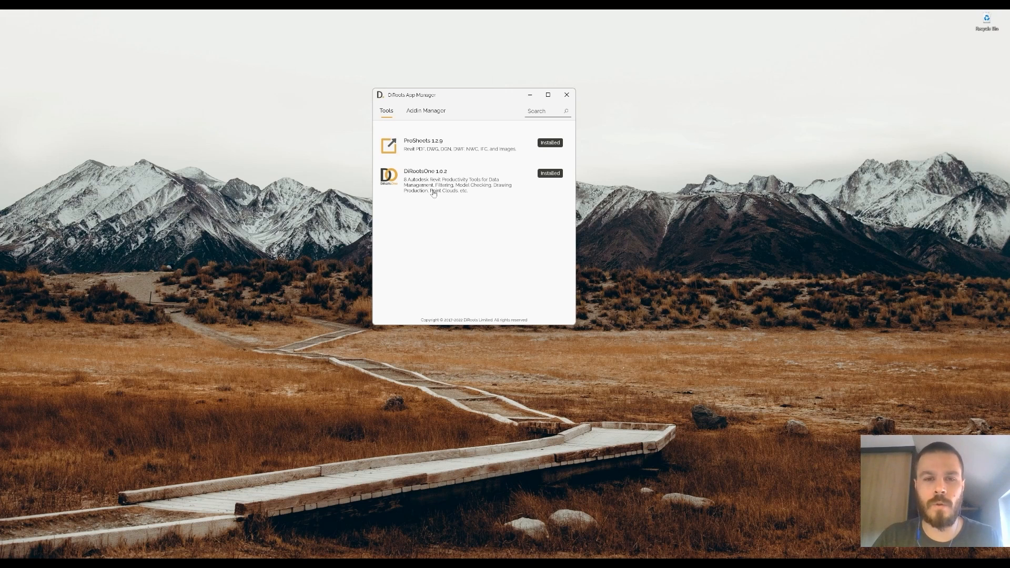
mouse_move(420, 222)
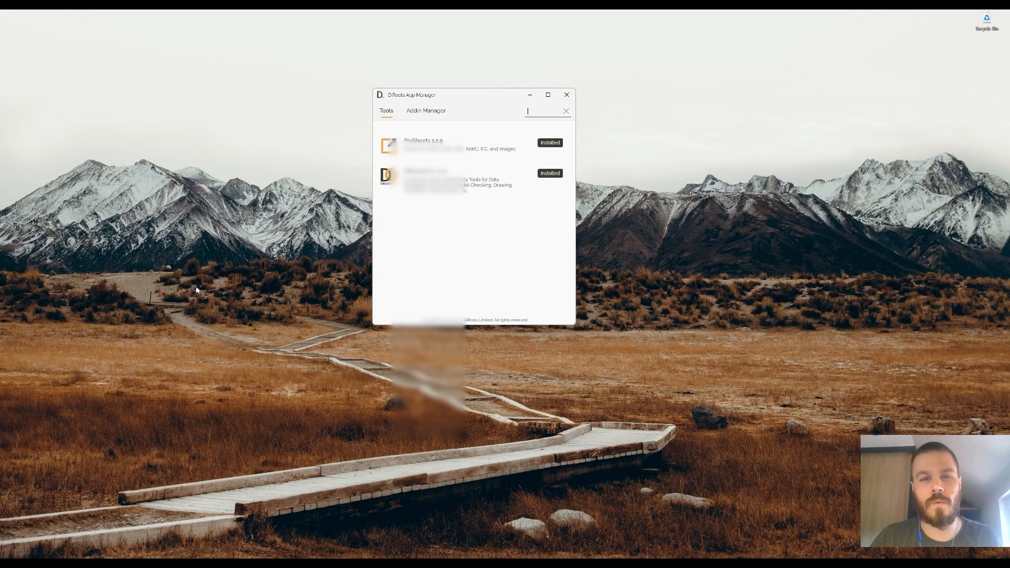
Switch to the Revit 2022 sample project where the DiRoots.One failure warning appears
click(425, 110)
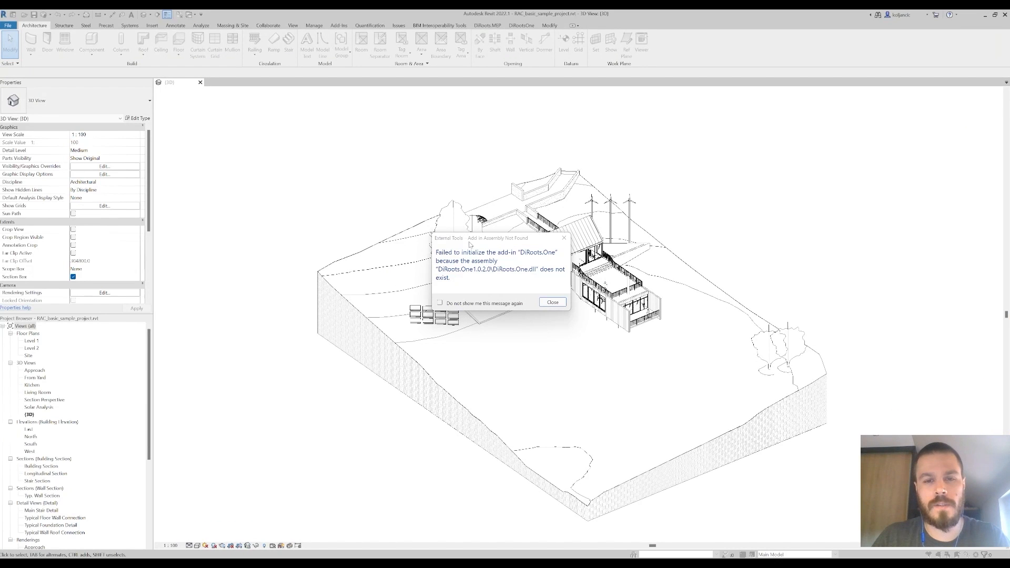
Close the add-in failure warning, check the DiRoots.MEP ribbon, and return to App Manager
click(553, 301)
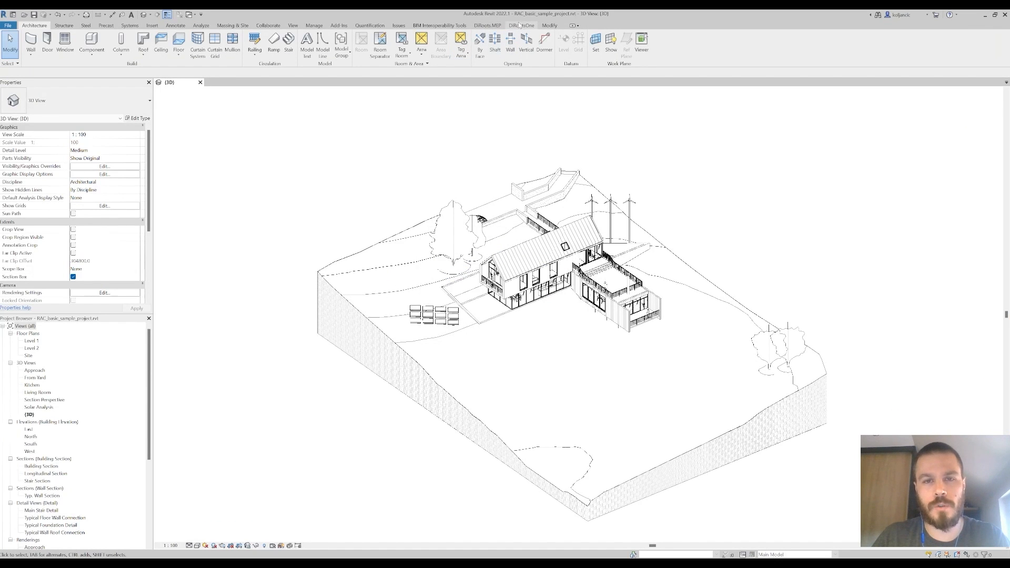
click(520, 25)
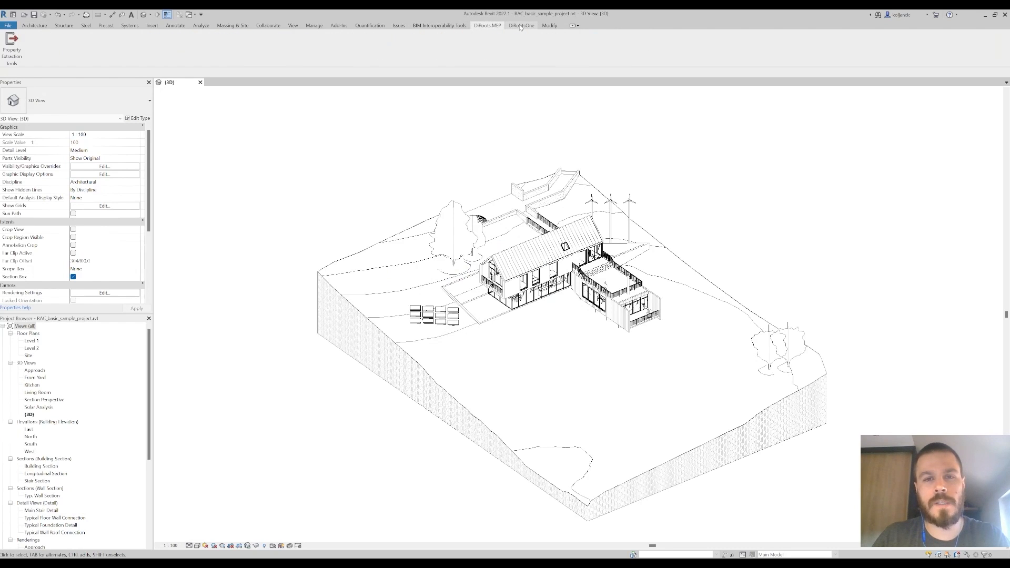
click(521, 26)
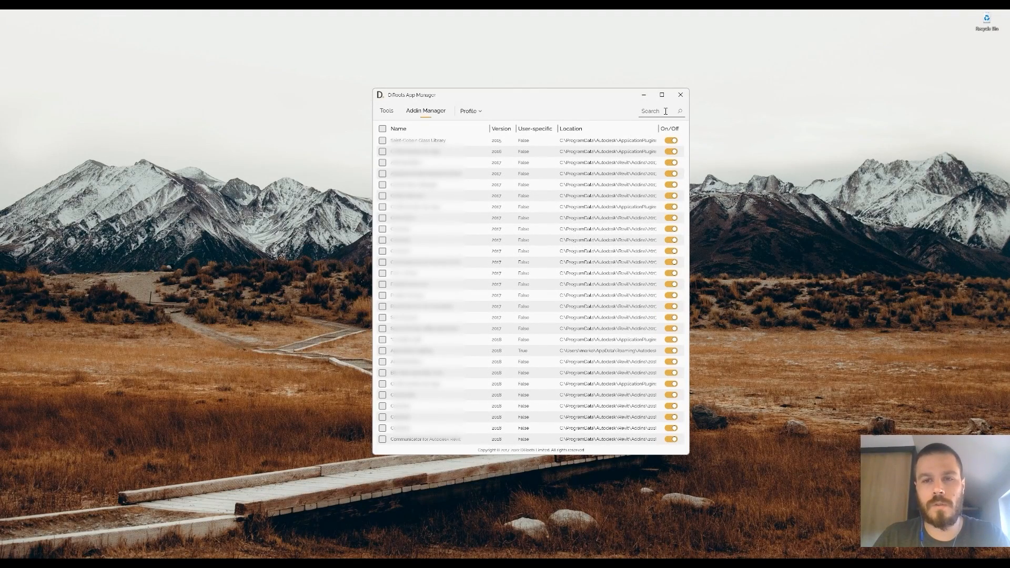
Filter the add-in list by 'mep', clear it, peek at Profile options, and return to Tools
text(mep)
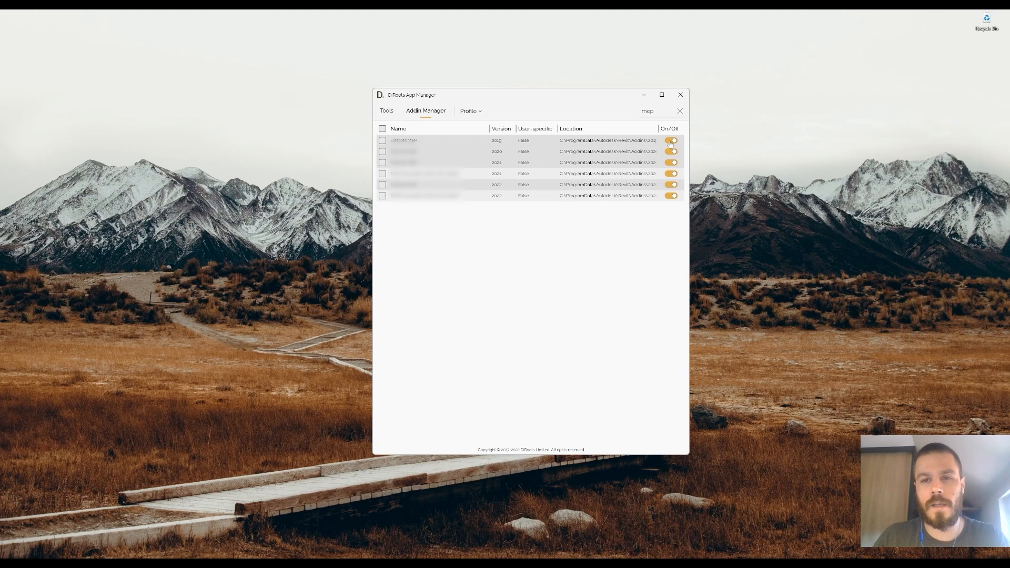
click(672, 140)
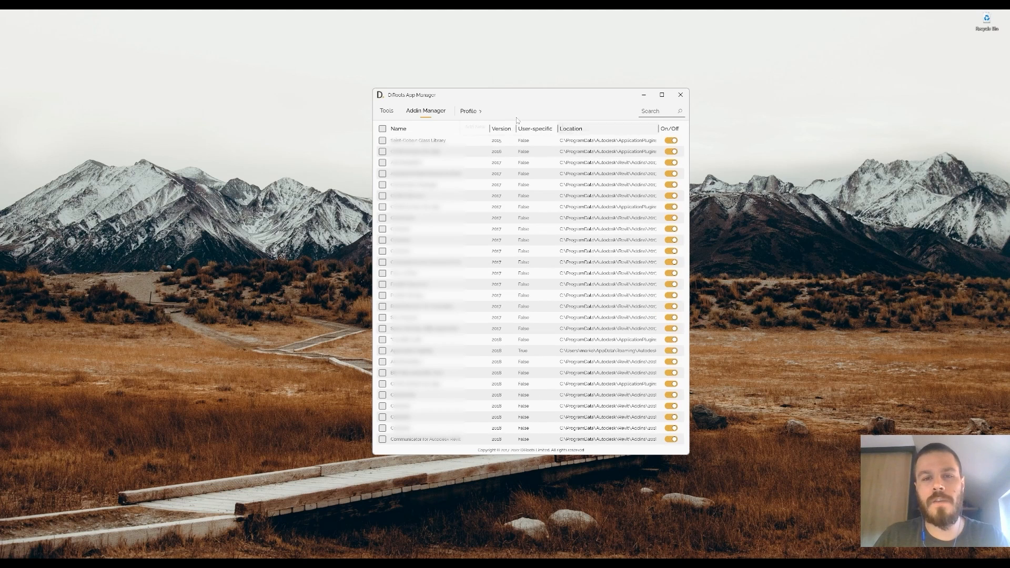
click(468, 112)
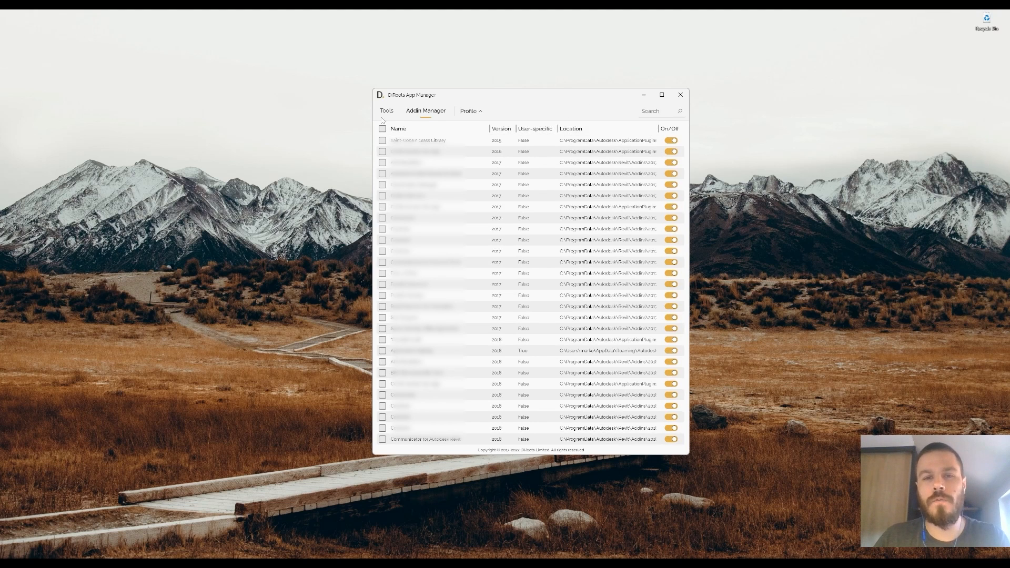
click(469, 110)
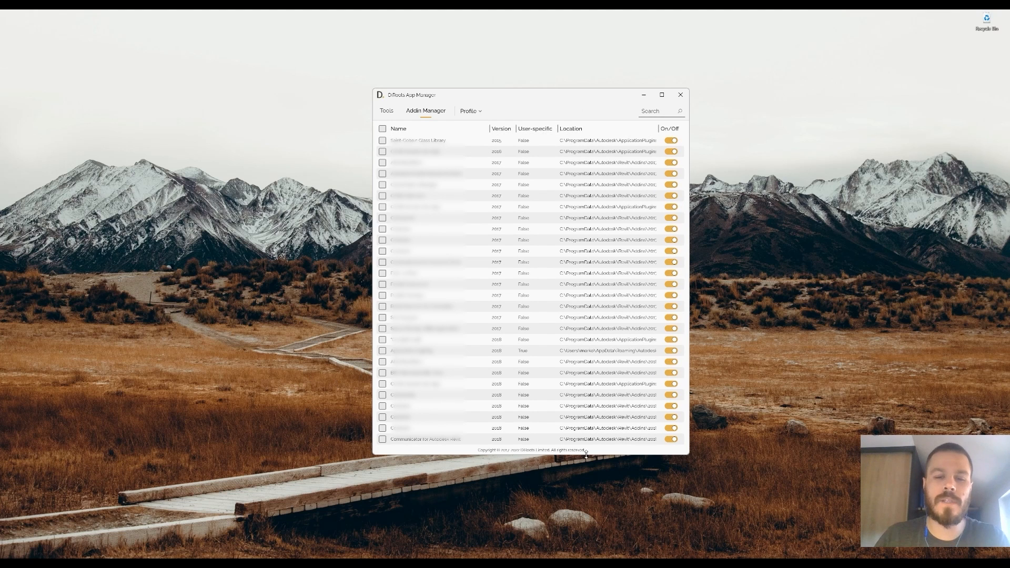
mouse_move(533, 374)
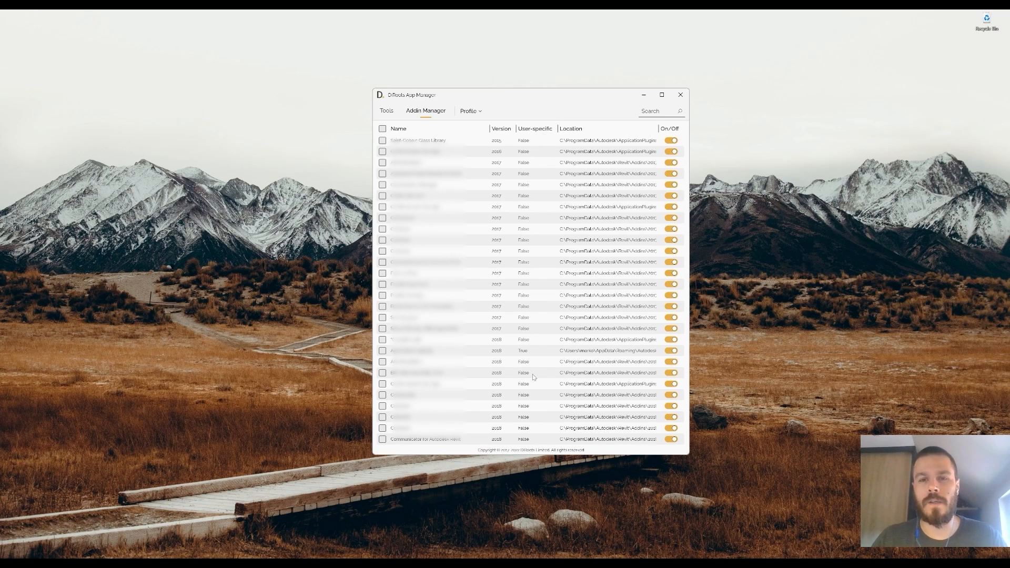
mouse_move(644, 378)
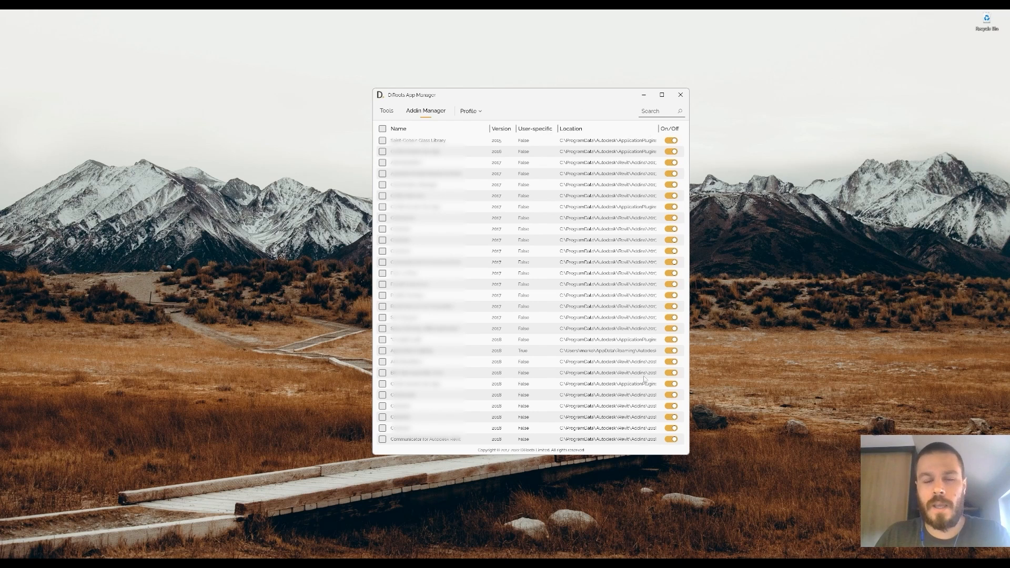
mouse_move(718, 145)
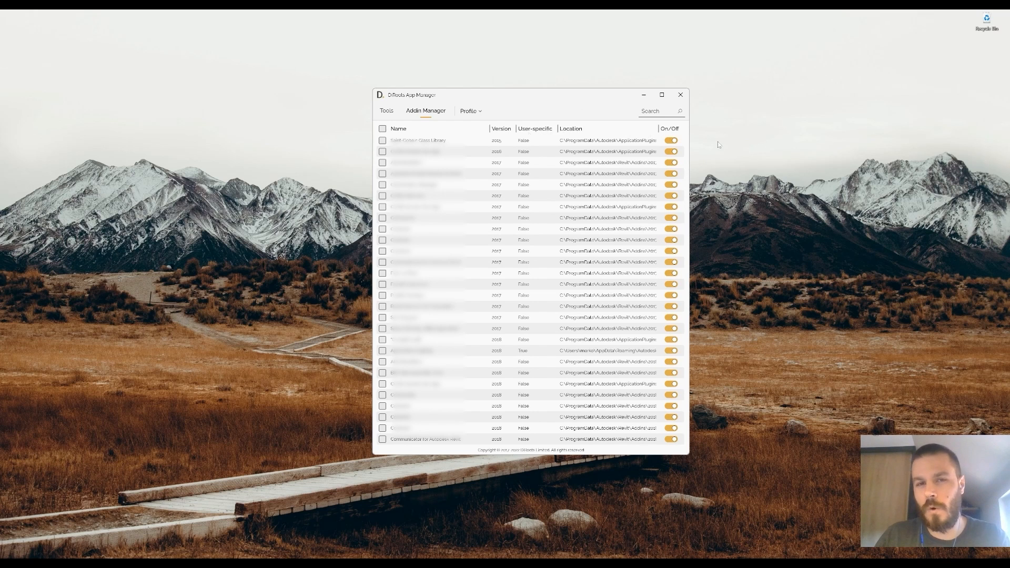
click(386, 111)
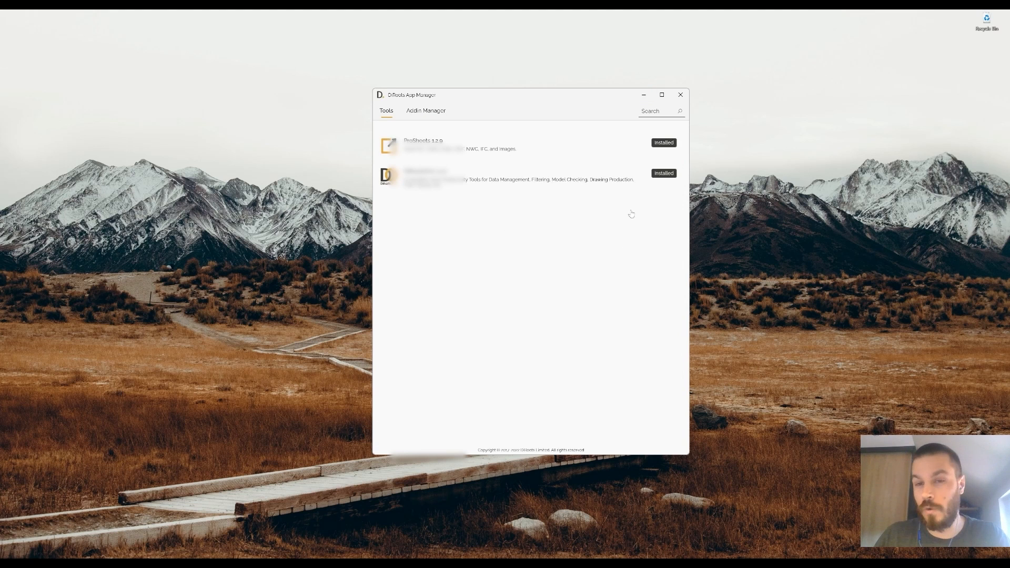
click(425, 110)
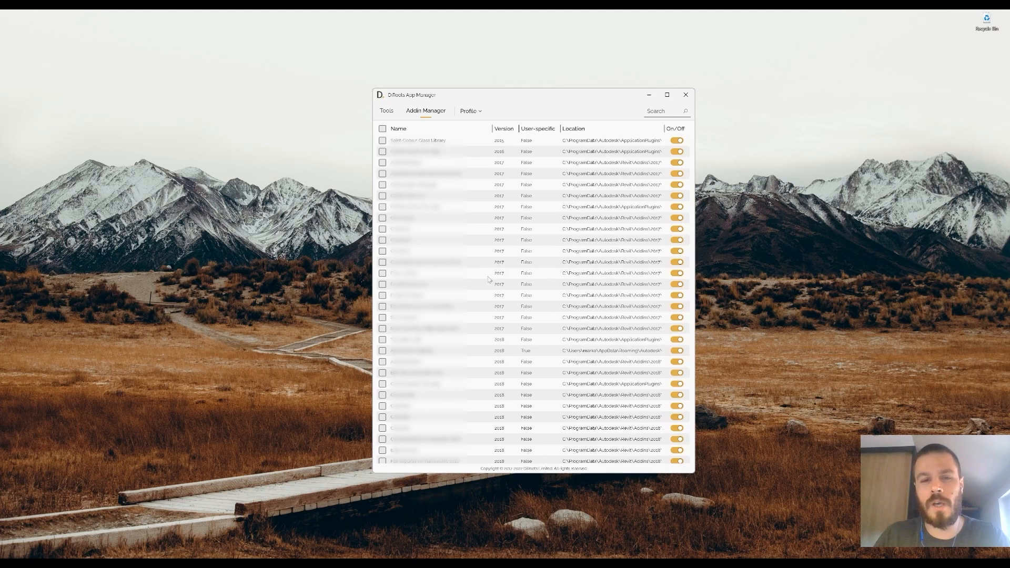
mouse_move(488, 379)
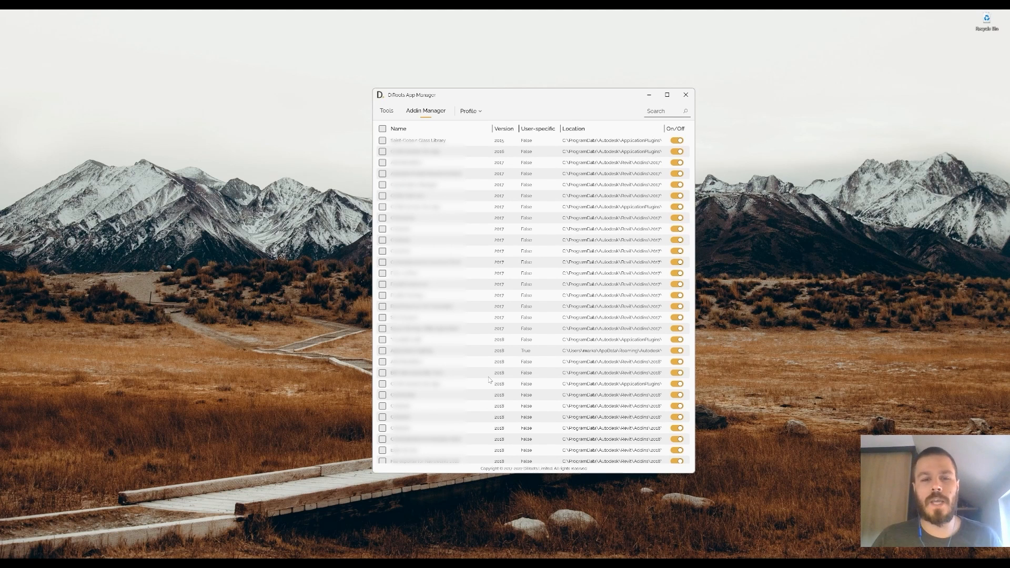
click(386, 111)
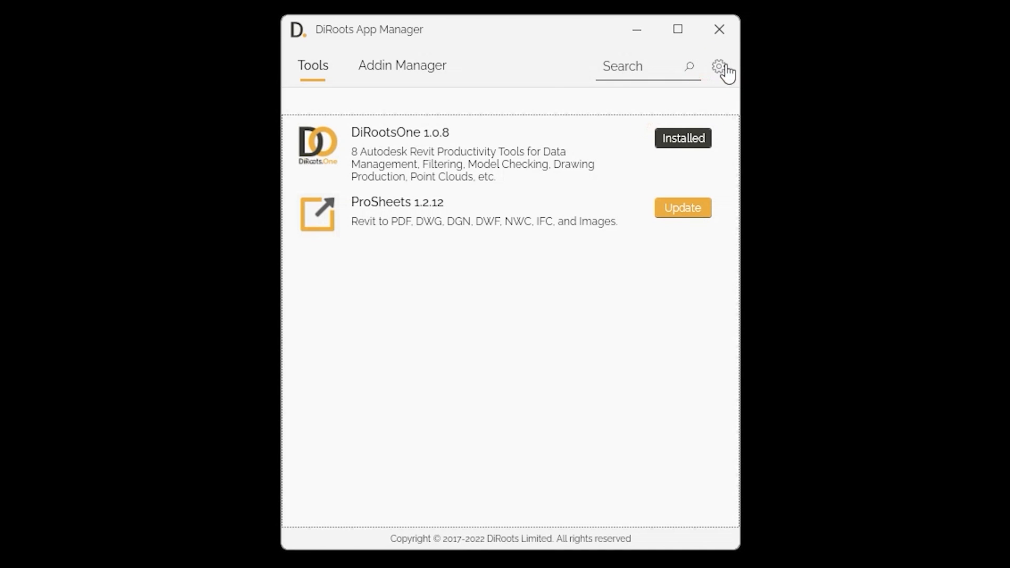
Show the Settings page with the auto-delete Revit journal files option (2.43 MB)
click(718, 65)
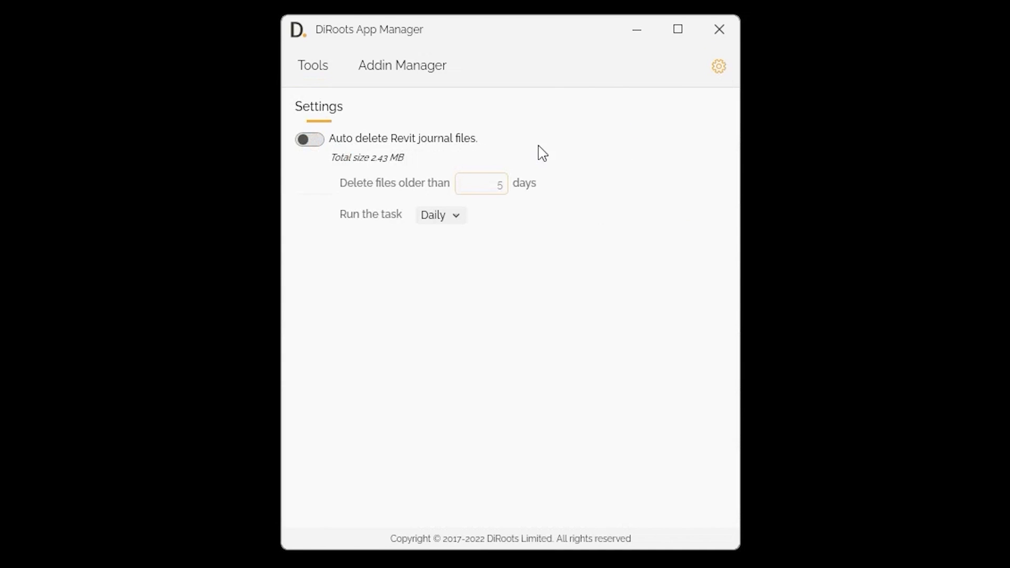
mouse_move(441, 123)
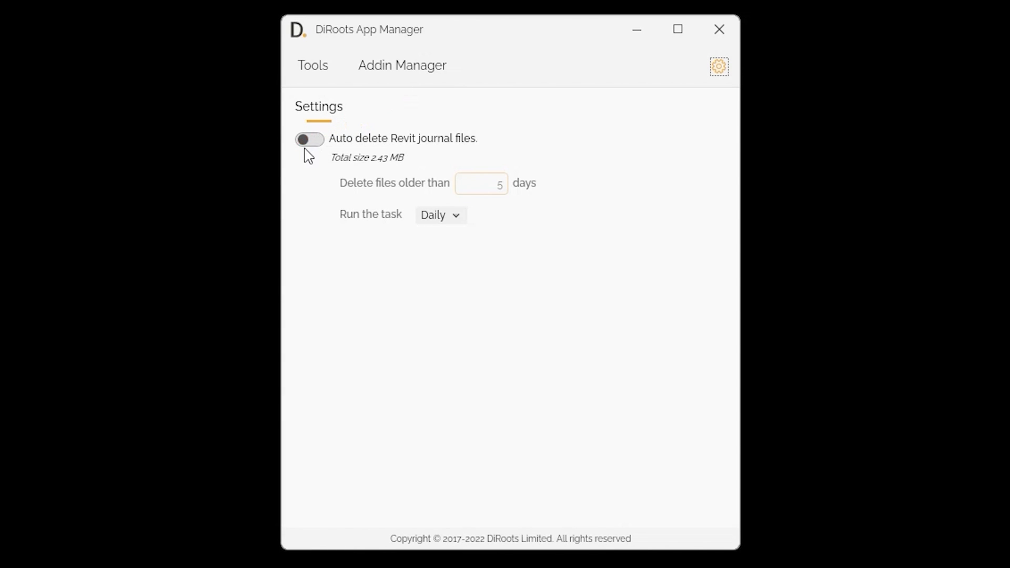
Auto-delete Revit journal files older than 10 days, with the cleanup task running Weekly
click(309, 139)
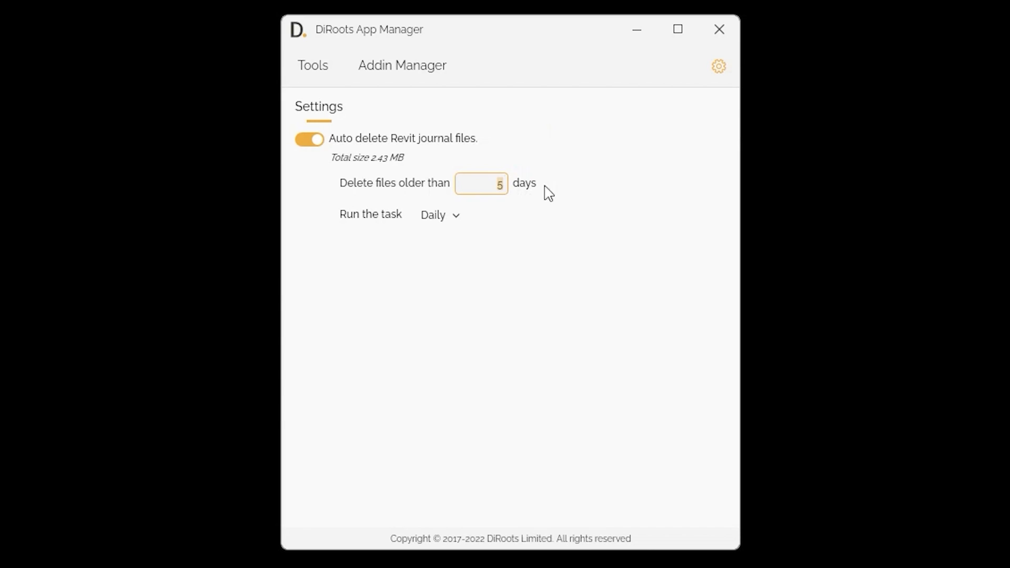
text(10)
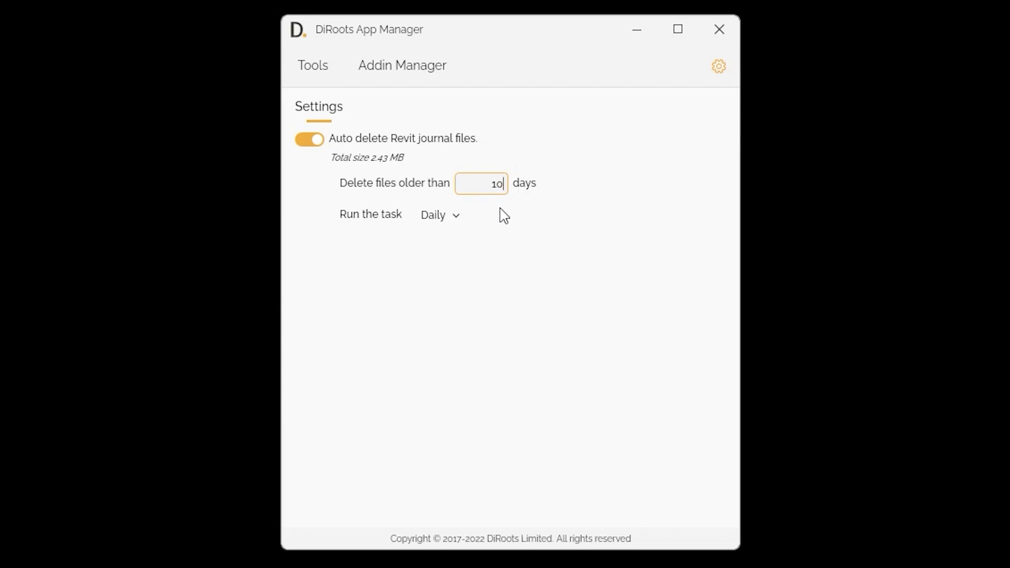
mouse_move(488, 219)
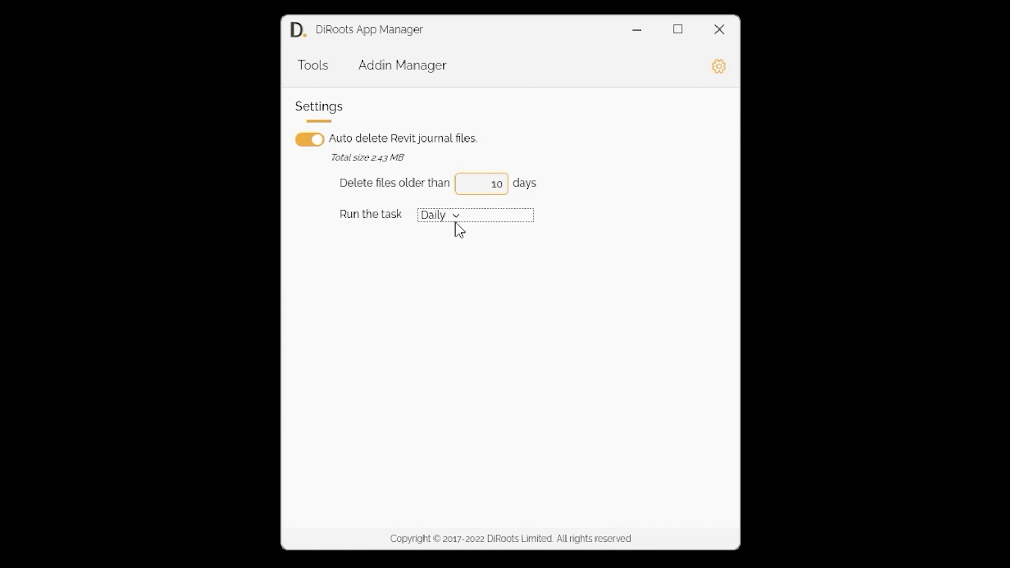
click(474, 214)
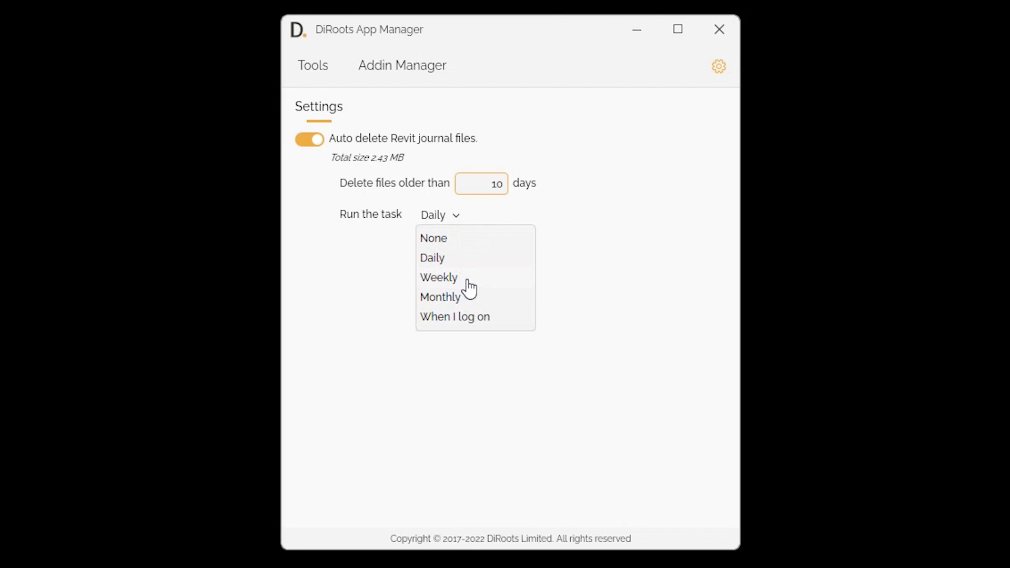
click(437, 278)
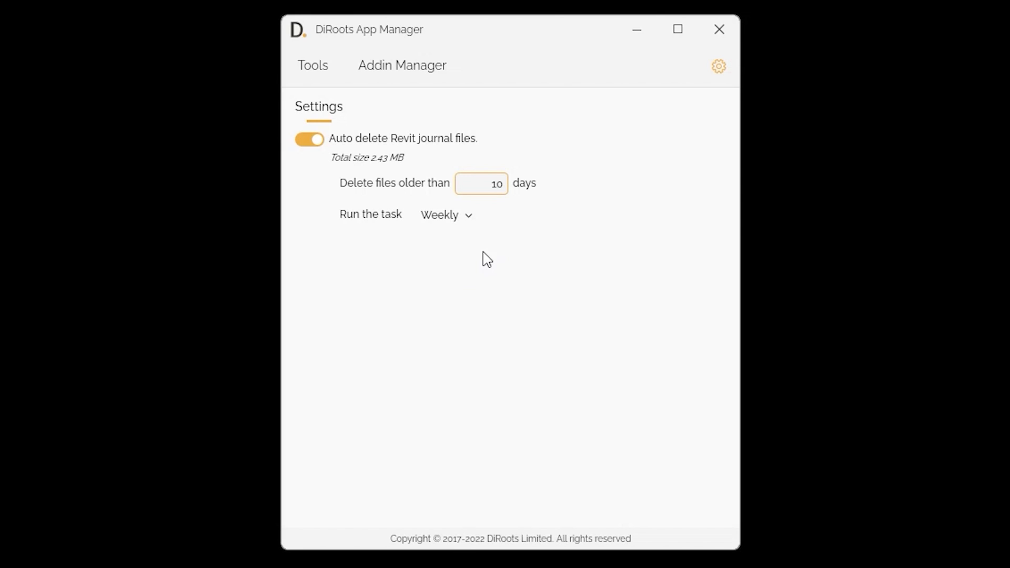
mouse_move(692, 94)
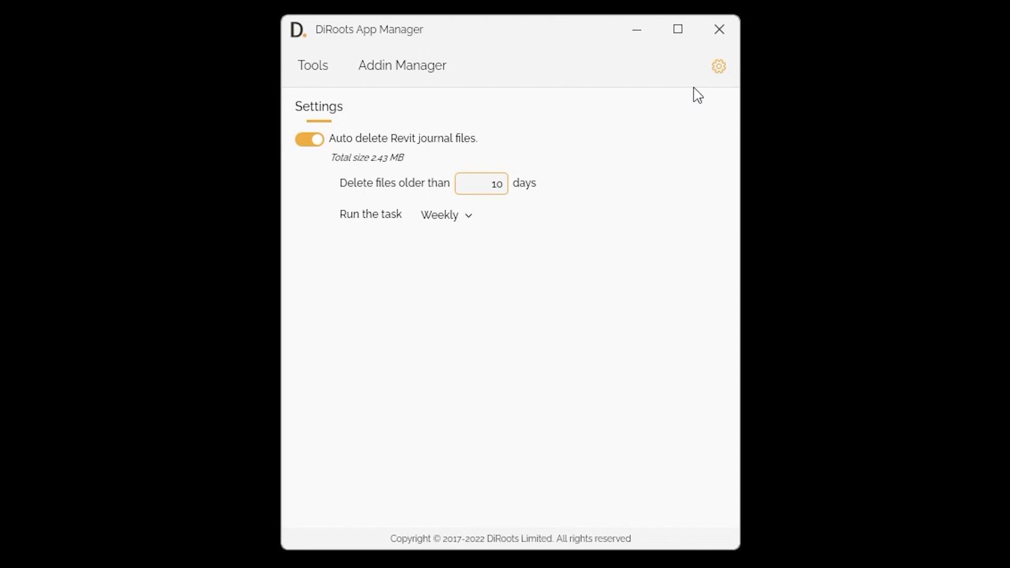